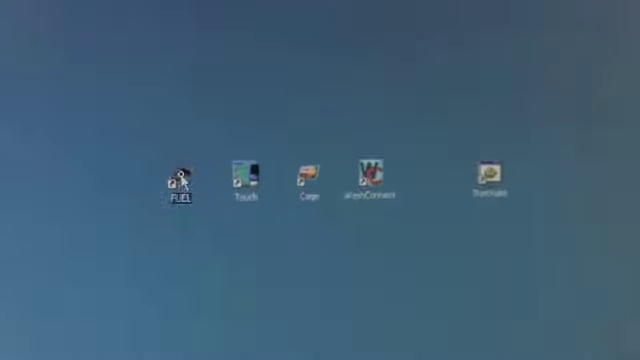
Launch the FUEL interface program from its desktop icon so its log window reports startup.
{"action": "double_click", "coordinate": [180, 184]}
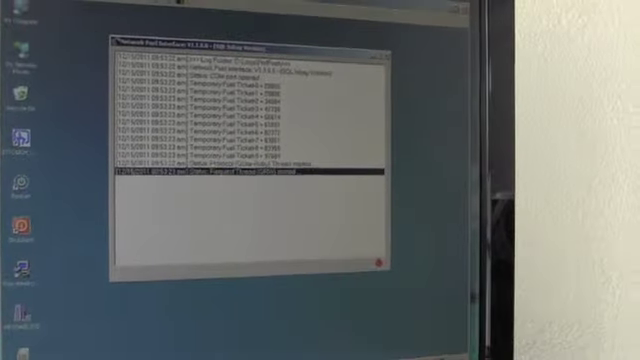